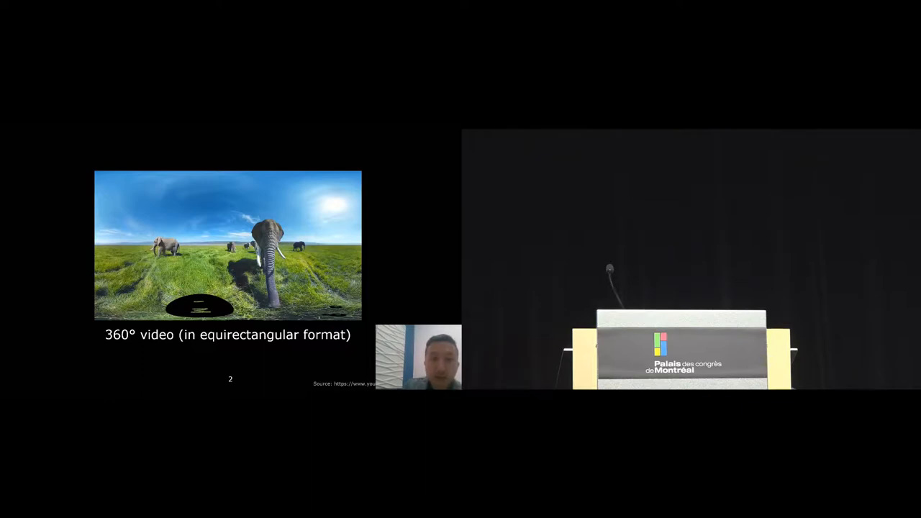
{"action": "key", "text": "Right"}
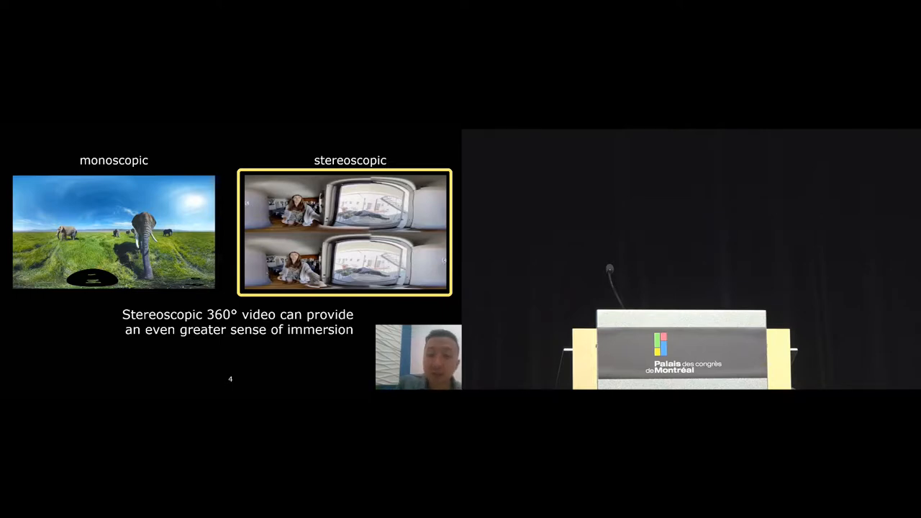
{"action": "key", "text": "Right"}
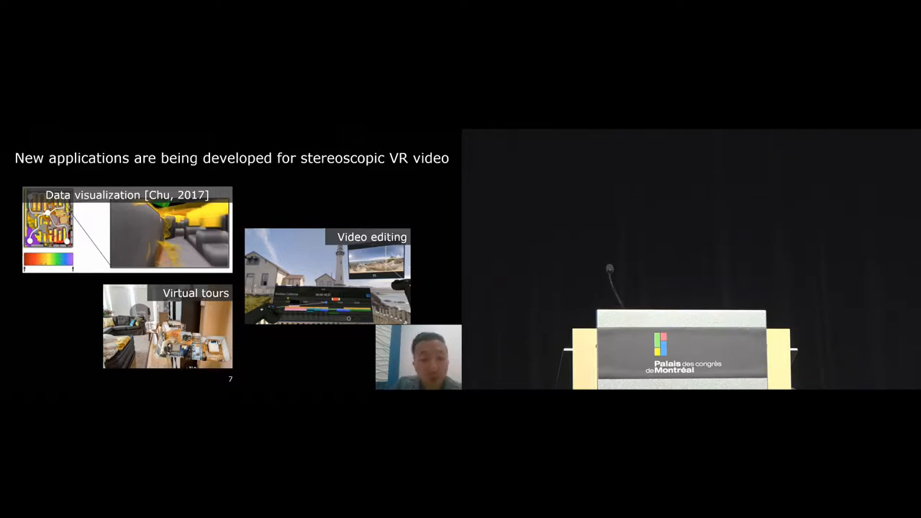
{"action": "key", "text": "Right"}
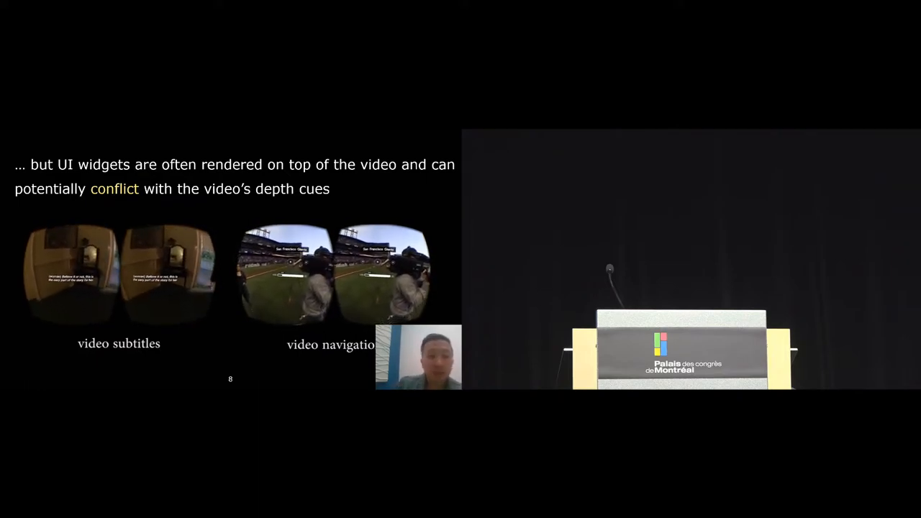
{"action": "key", "text": "Right"}
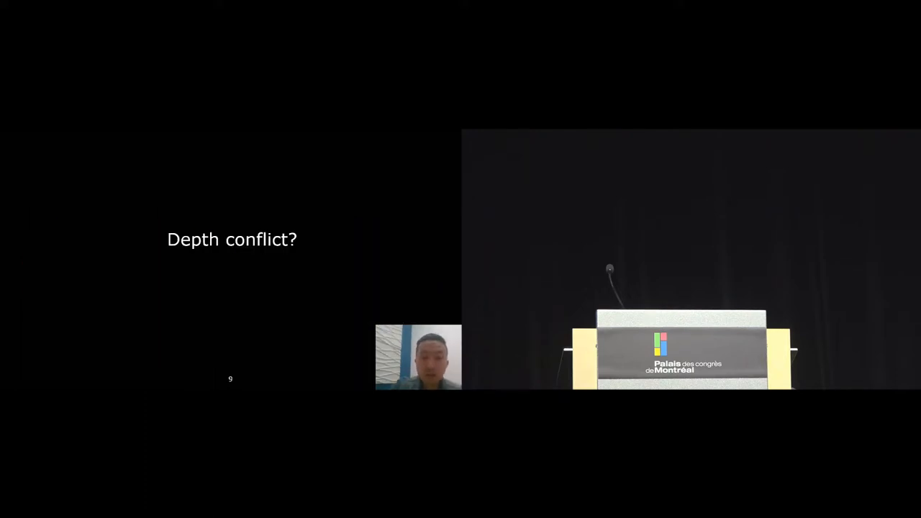
{"action": "key", "text": "Right"}
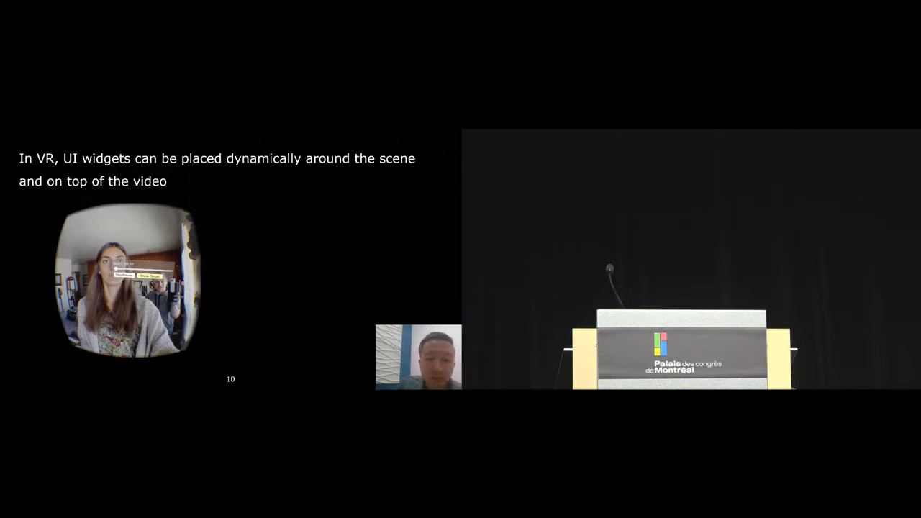
{"action": "key", "text": "Right"}
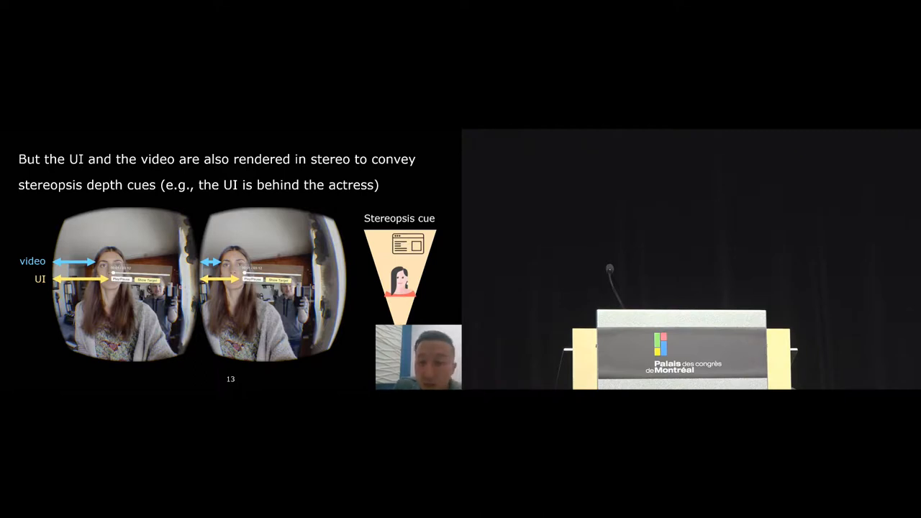
{"action": "key", "text": "Right"}
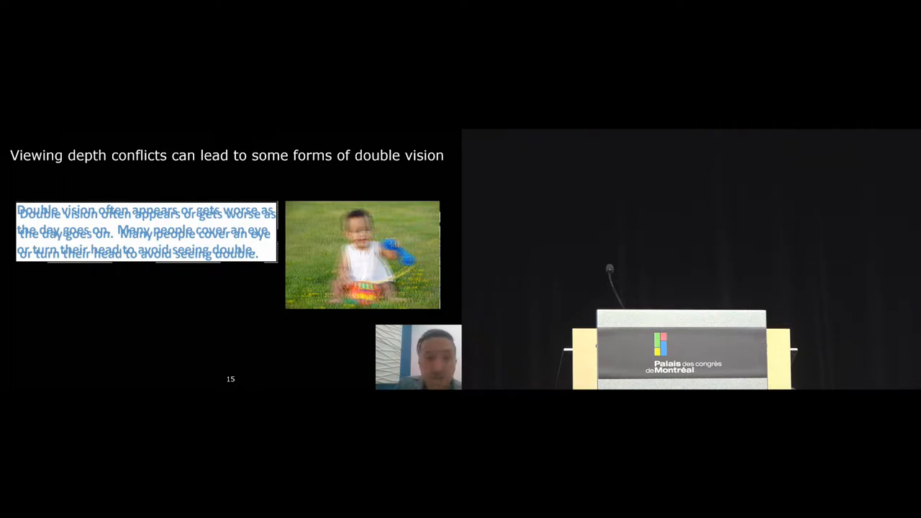
{"action": "key", "text": "Right"}
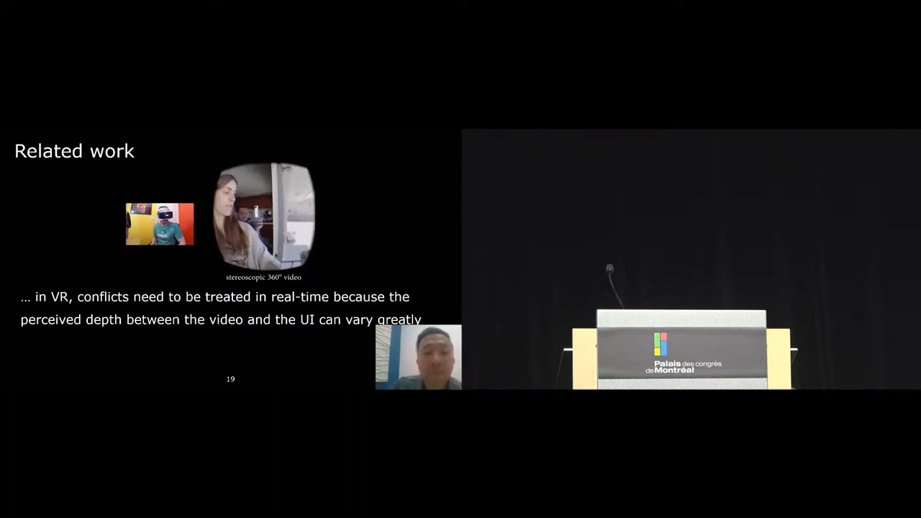
{"action": "key", "text": "Right"}
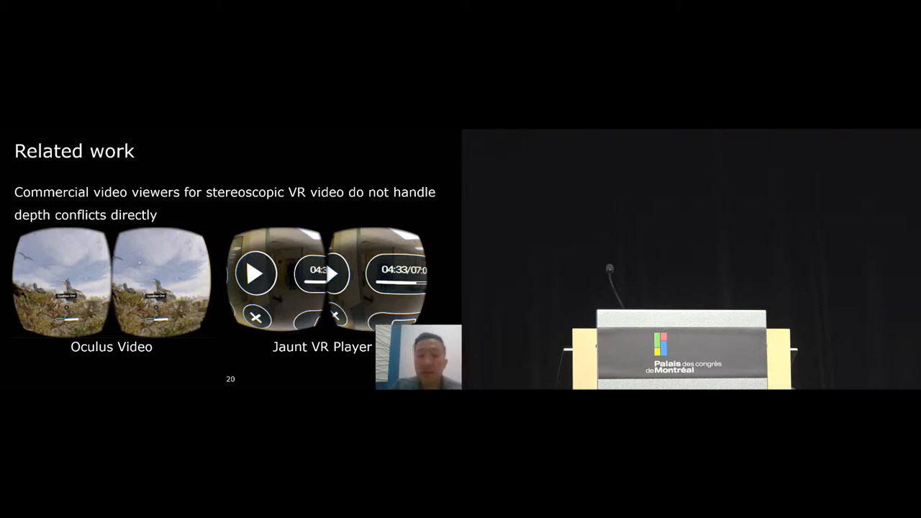
{"action": "key", "text": "Right"}
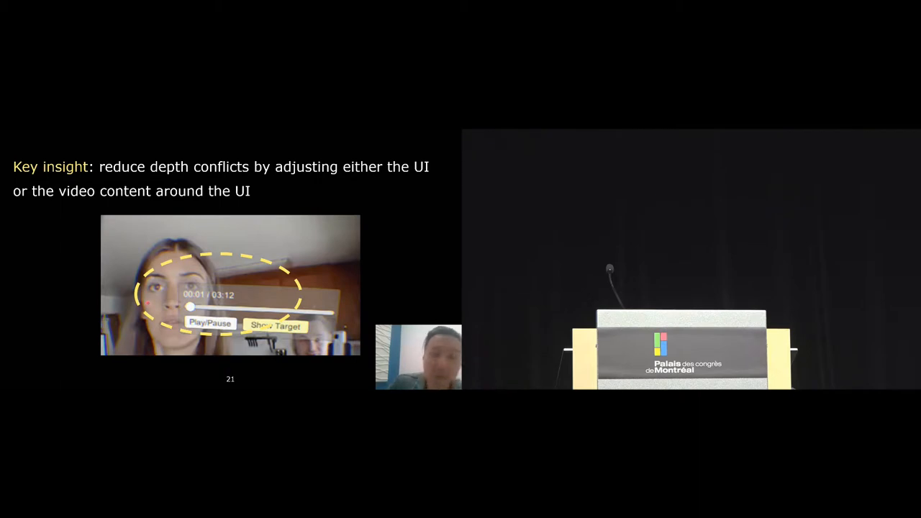
{"action": "key", "text": "Right"}
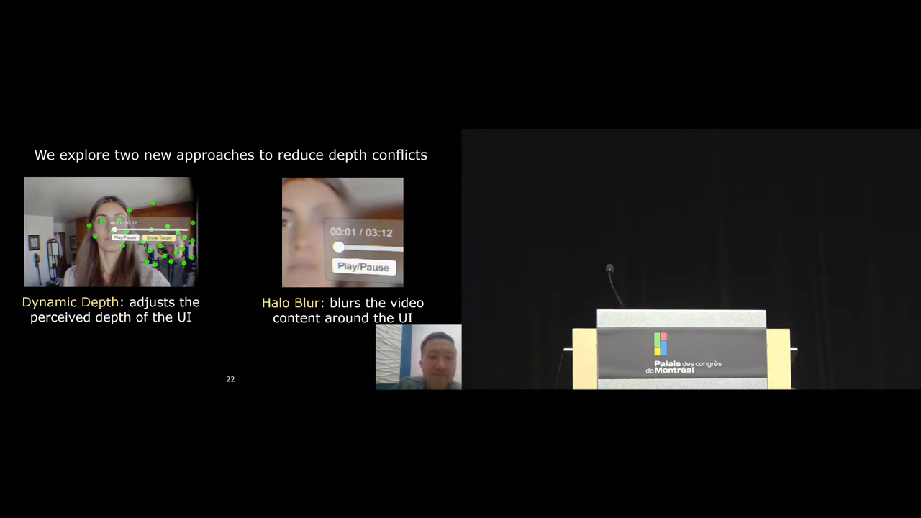
{"action": "key", "text": "Right"}
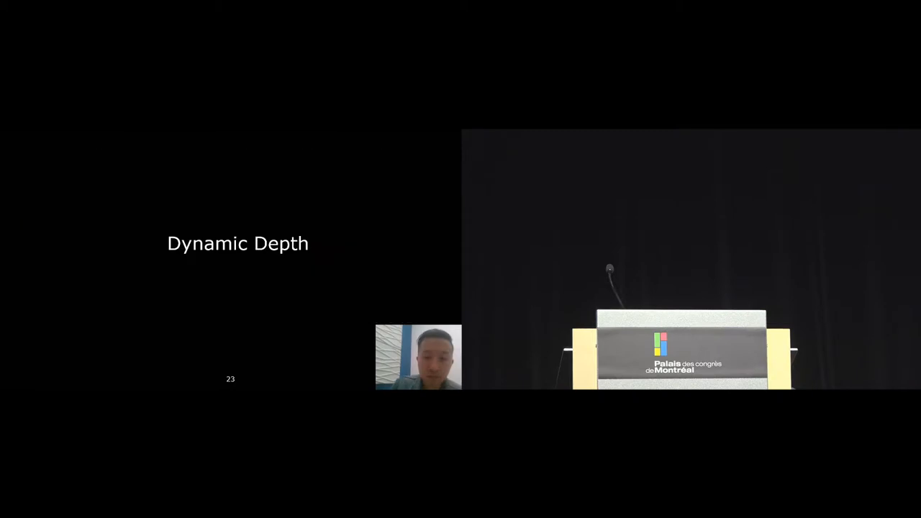
{"action": "key", "text": "Right"}
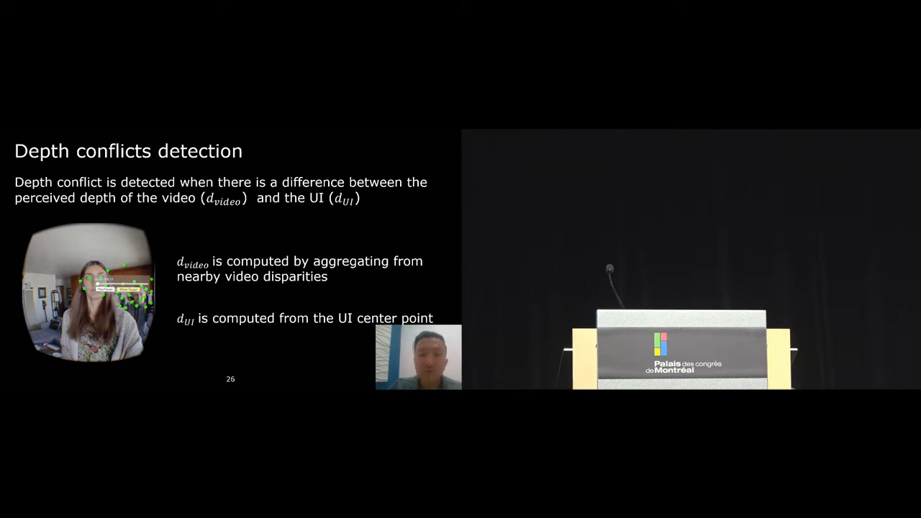
{"action": "key", "text": "Right"}
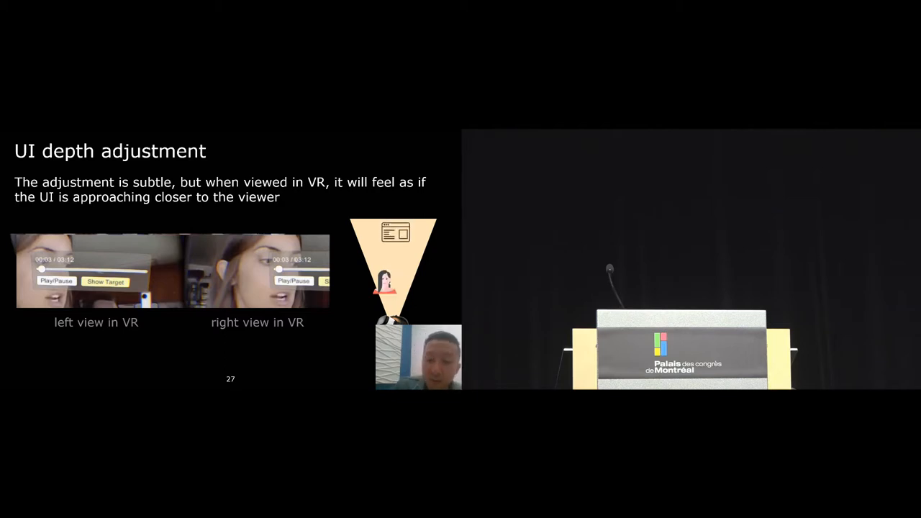
{"action": "key", "text": "Right"}
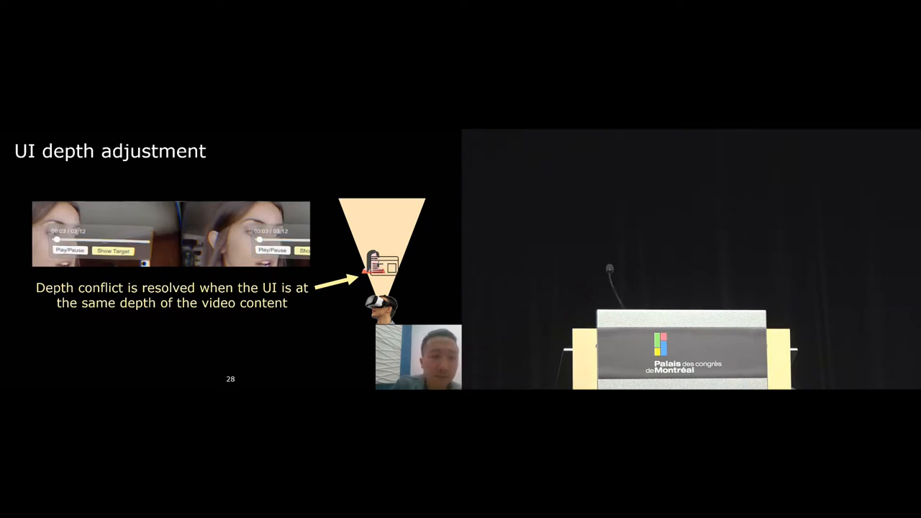
{"action": "key", "text": "Right"}
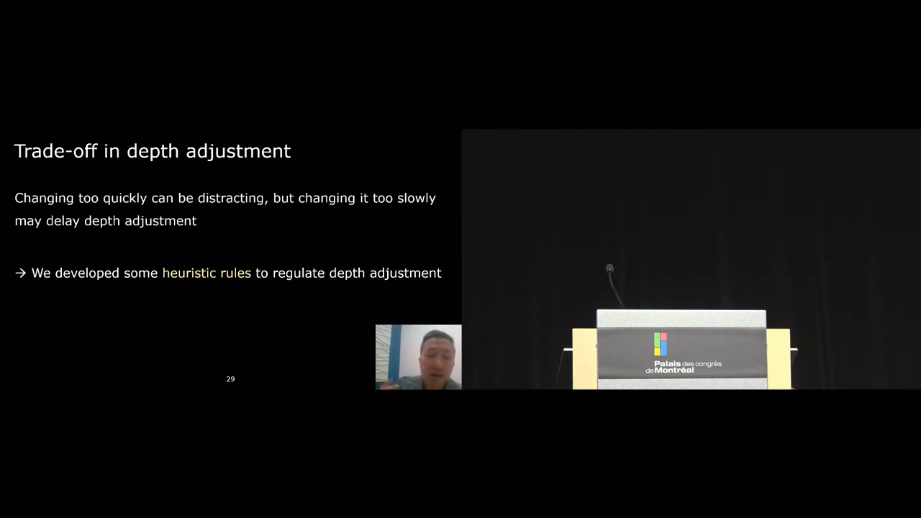
{"action": "key", "text": "right"}
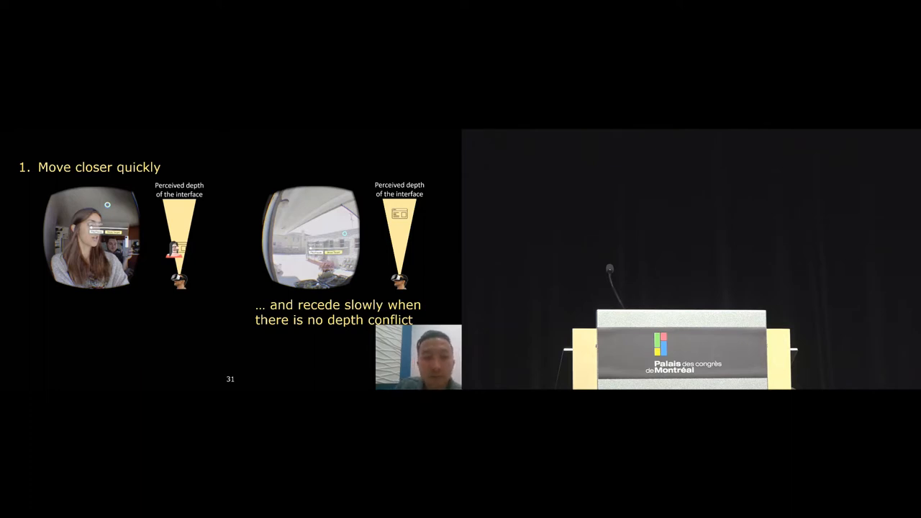
{"action": "key", "text": "Right"}
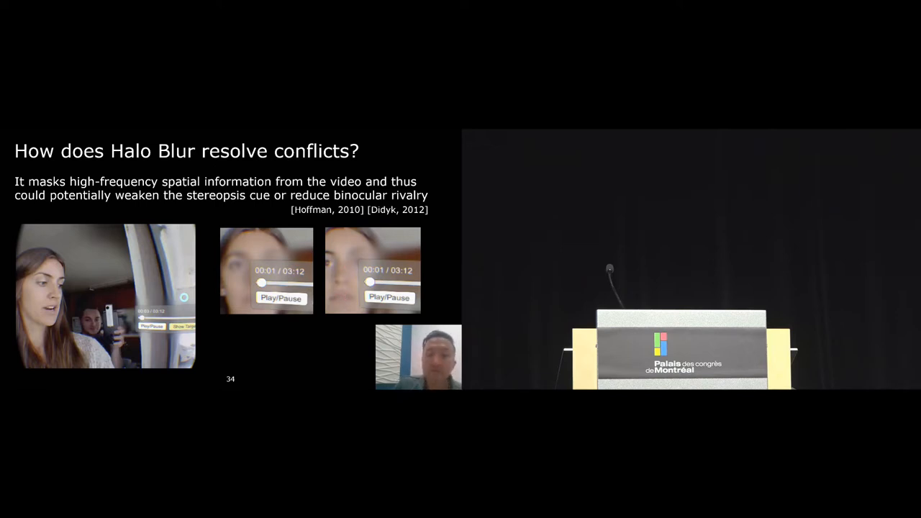
{"action": "key", "text": "Right"}
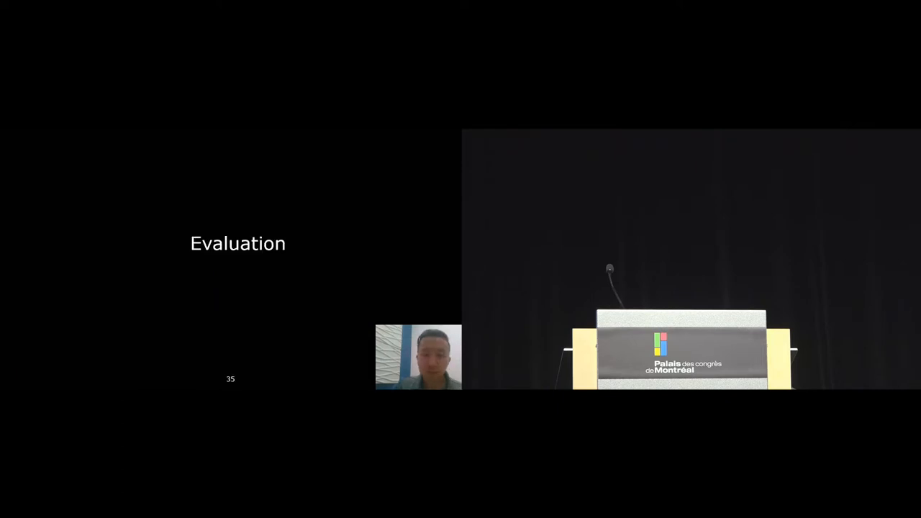
{"action": "key", "text": "Right"}
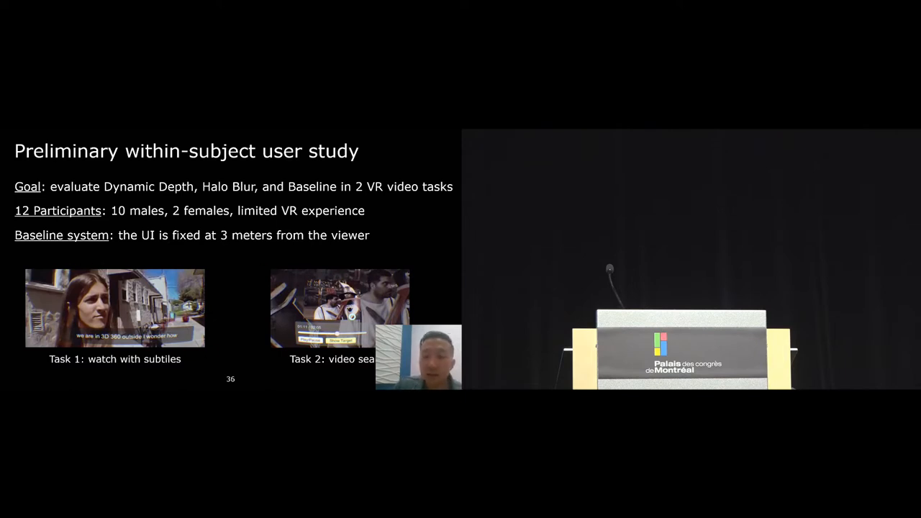
{"action": "key", "text": "Right"}
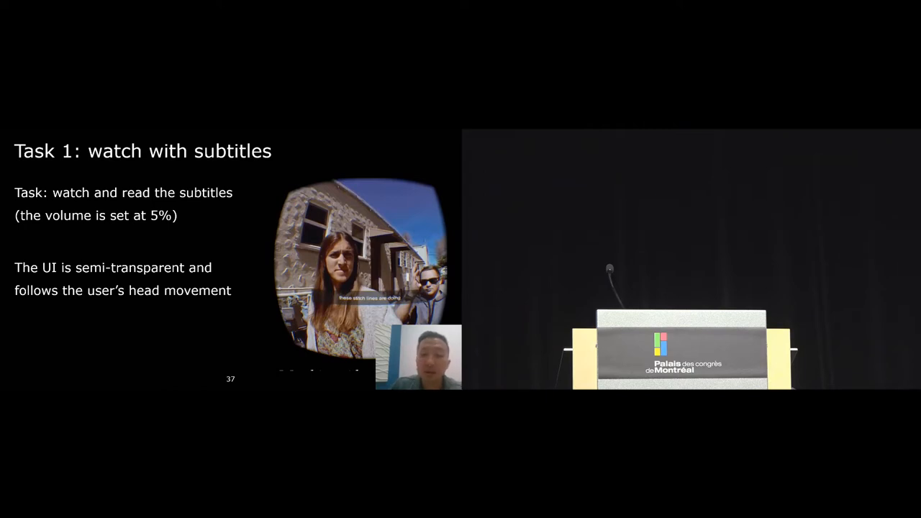
{"action": "key", "text": "Right"}
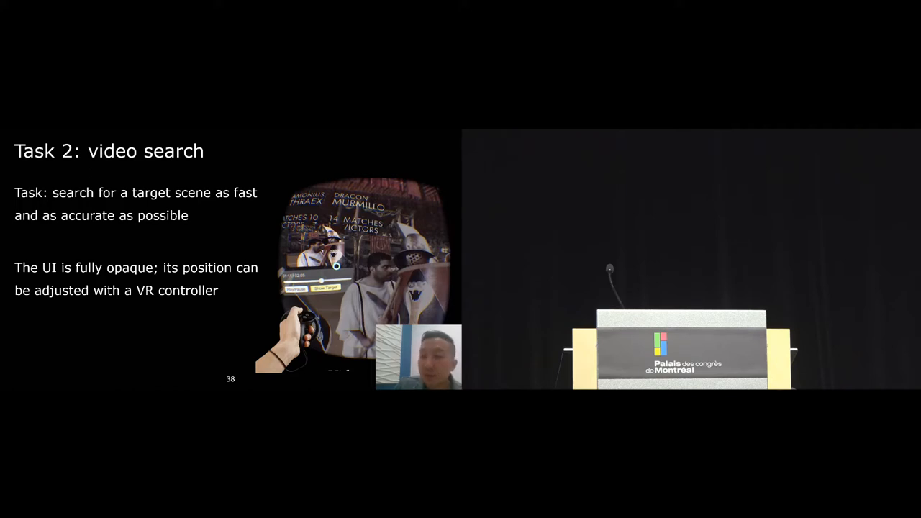
{"action": "key", "text": "Right"}
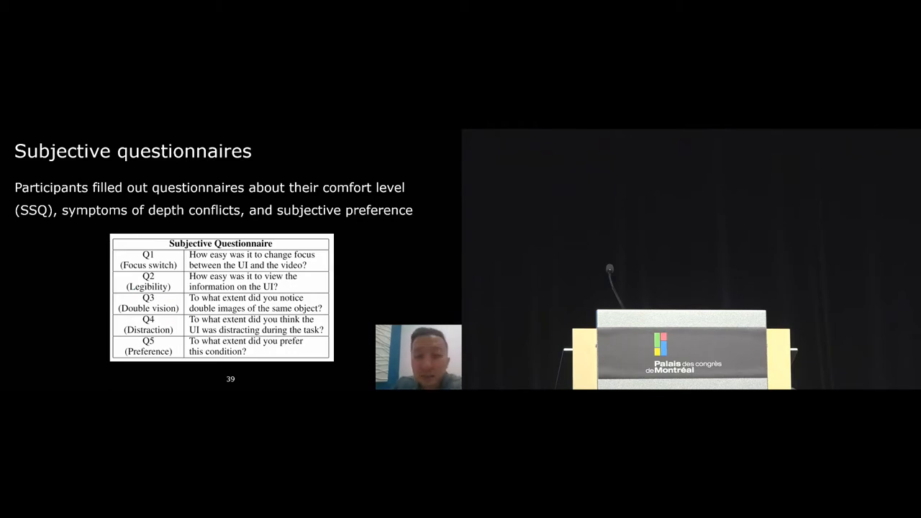
{"action": "key", "text": "Right"}
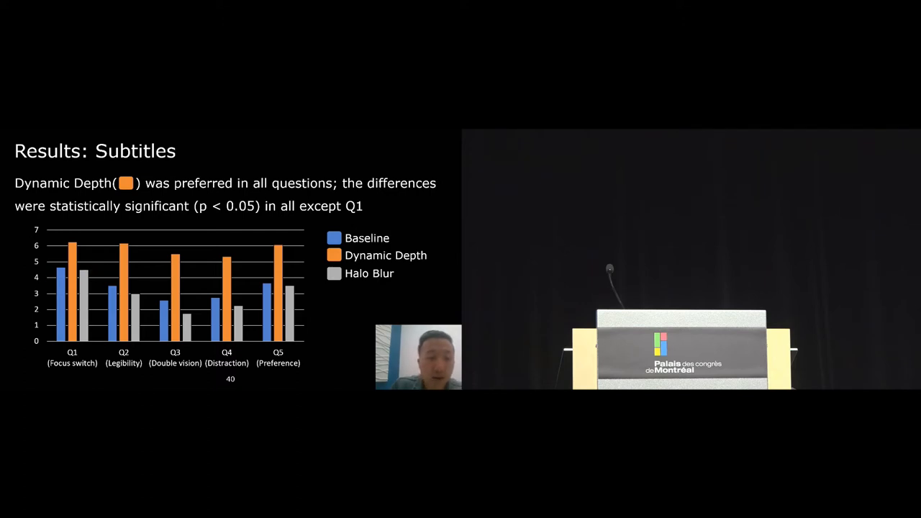
{"action": "key", "text": "Right"}
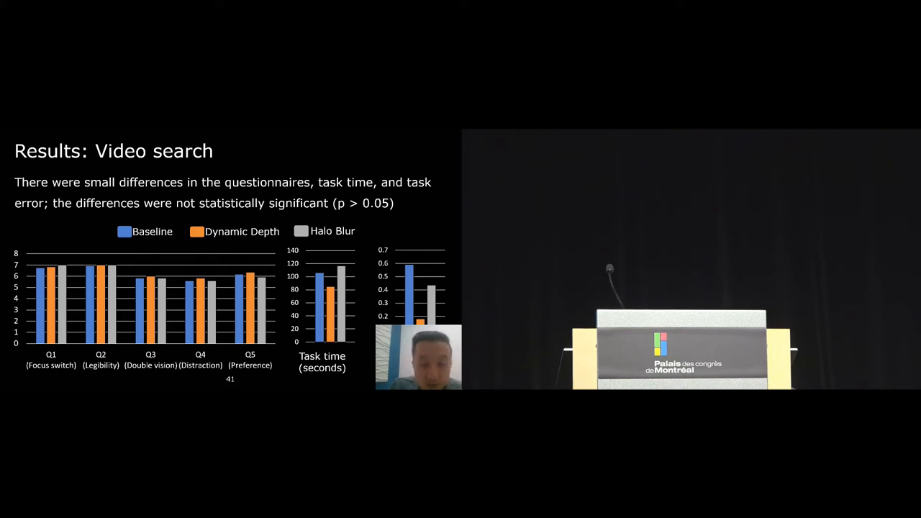
{"action": "key", "text": "Right"}
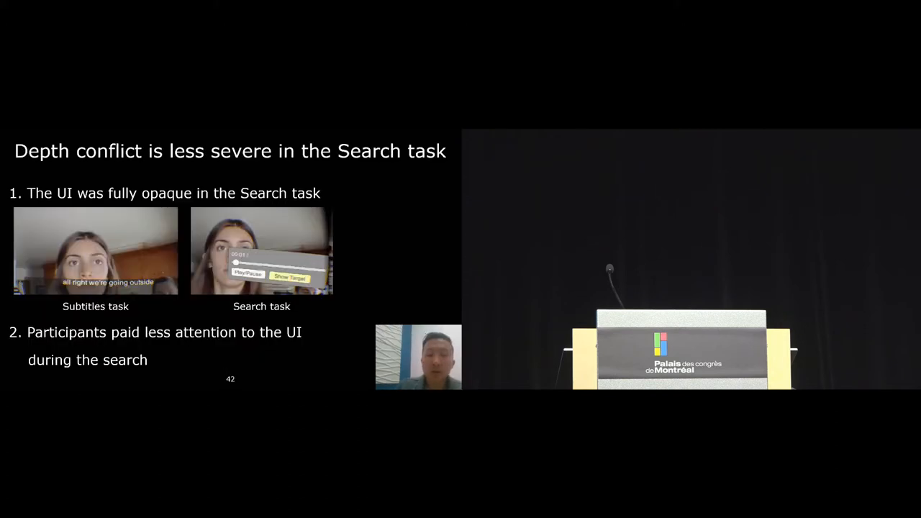